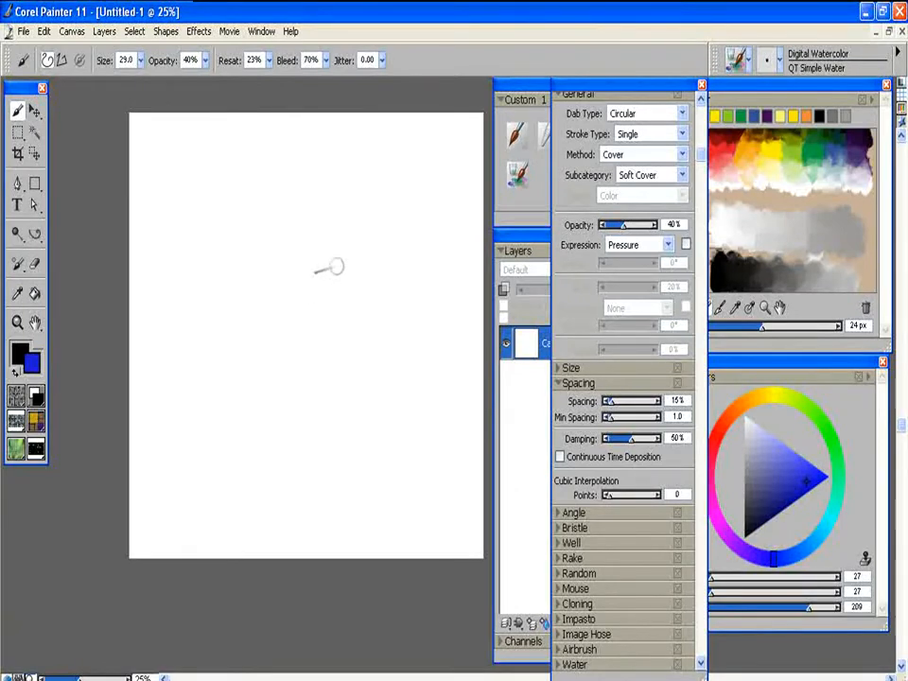
mouse_move(331, 273)
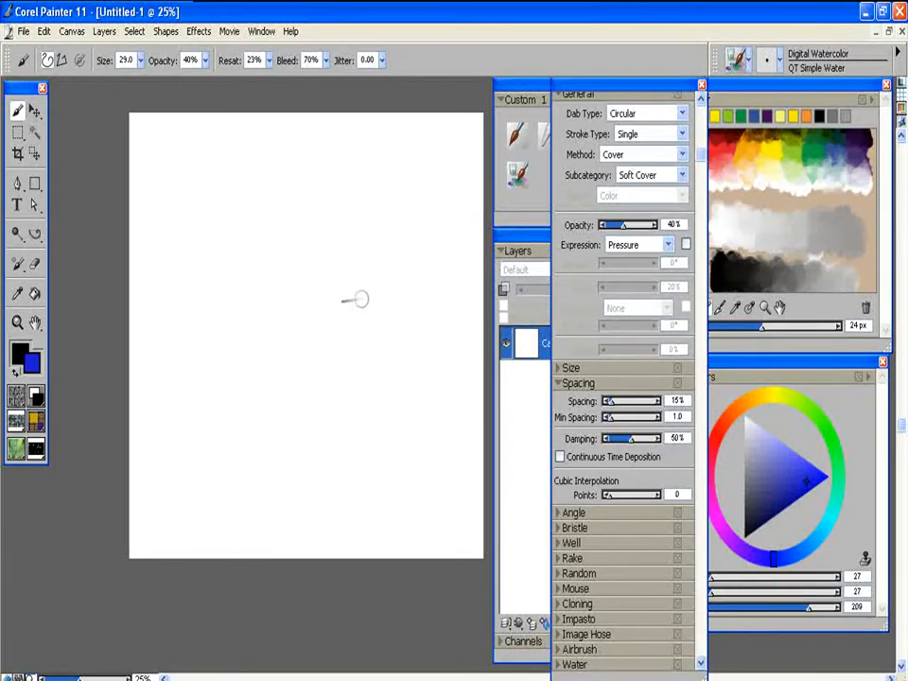
mouse_move(367, 314)
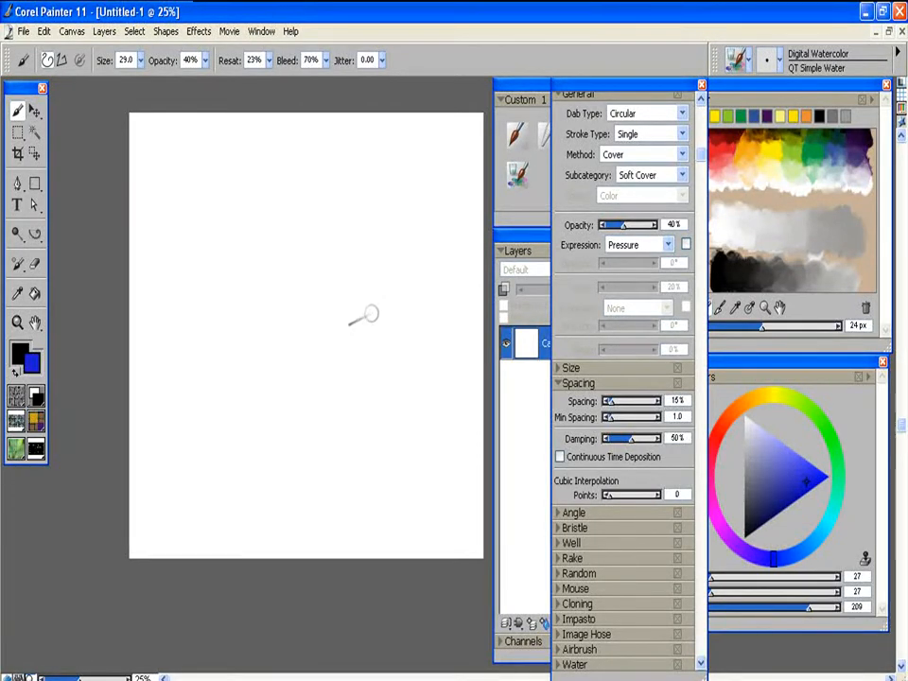
mouse_move(396, 345)
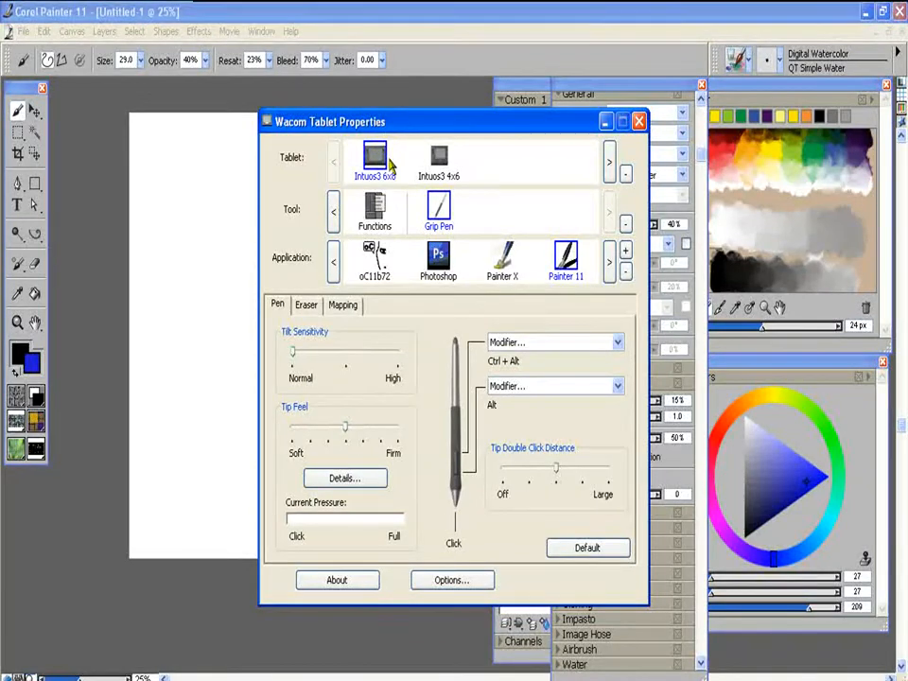
mouse_move(374, 261)
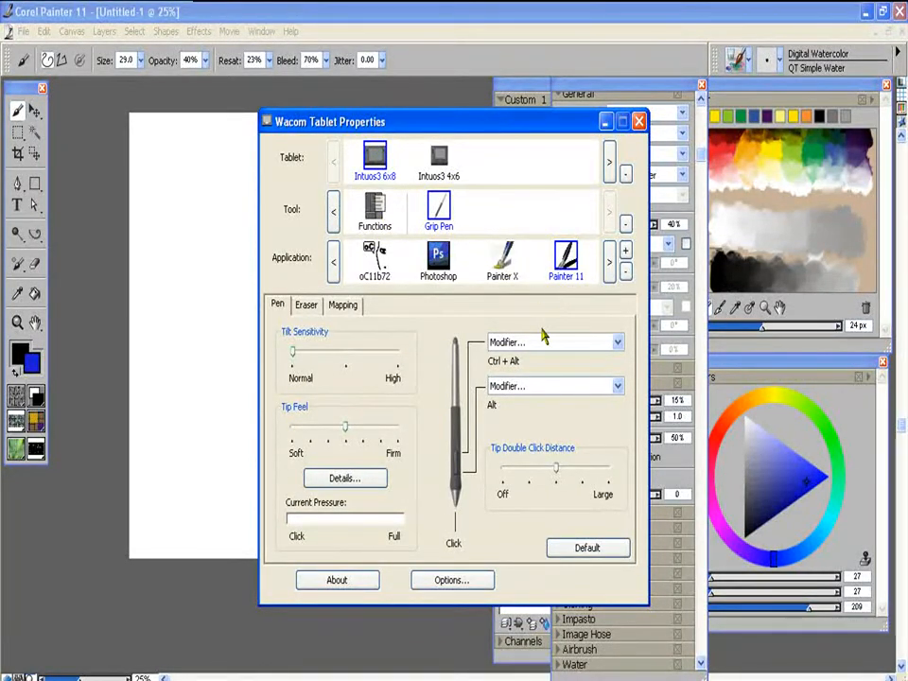
Step: Select the Grip Pen for Painter 11 to show its Ctrl+Alt and Alt side-button modifiers
click(504, 262)
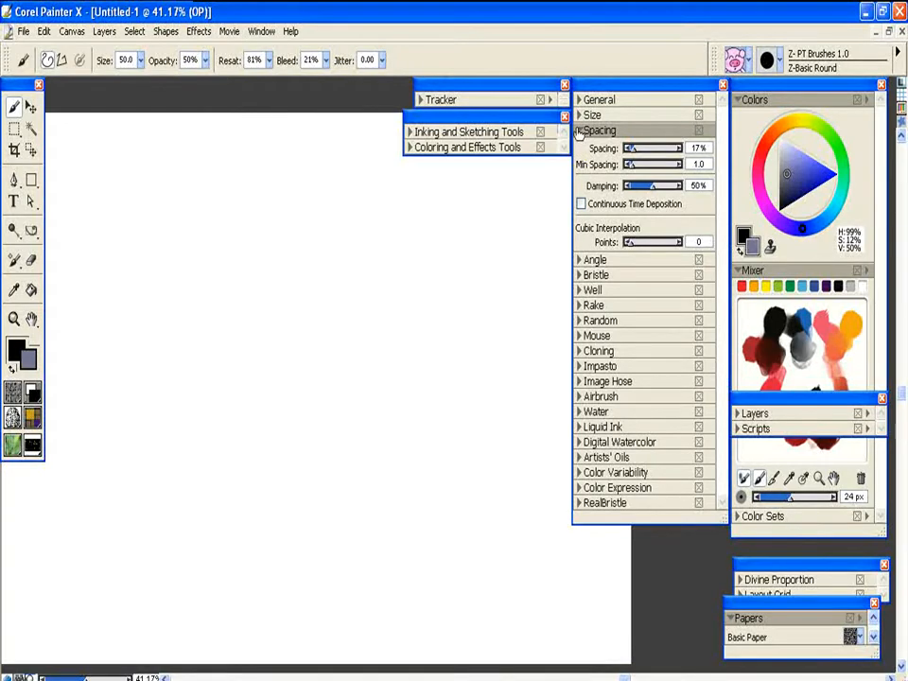
Step: Switch to the Painter X window to look over its workspace palettes
click(573, 129)
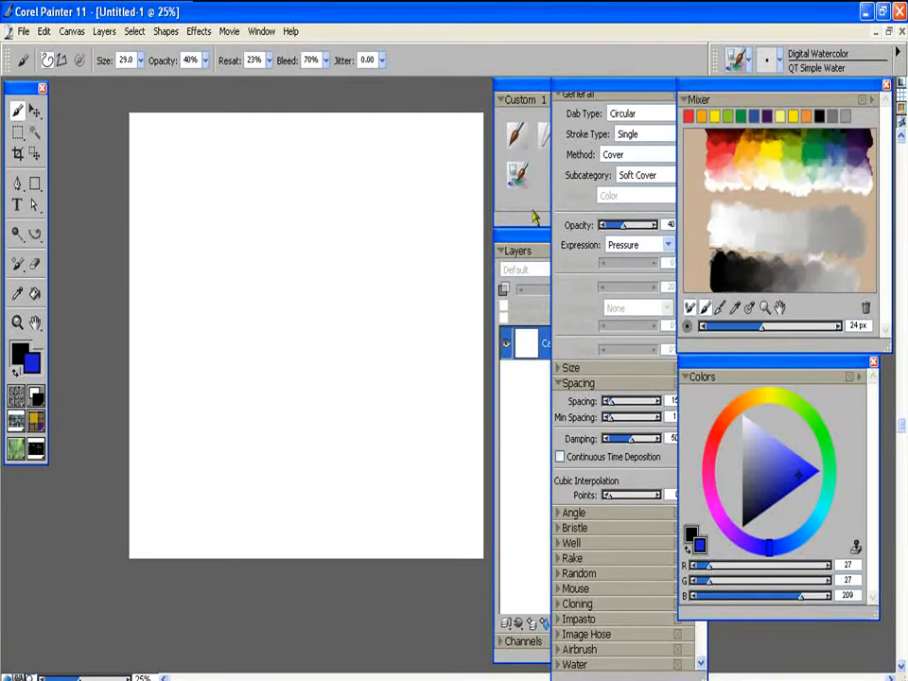
mouse_move(439, 136)
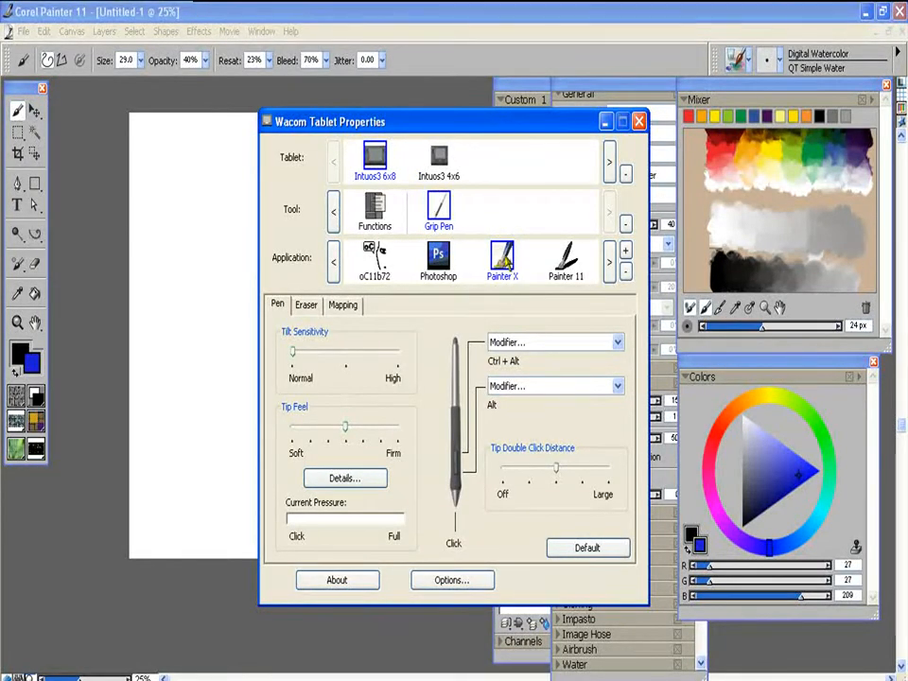
mouse_move(515, 386)
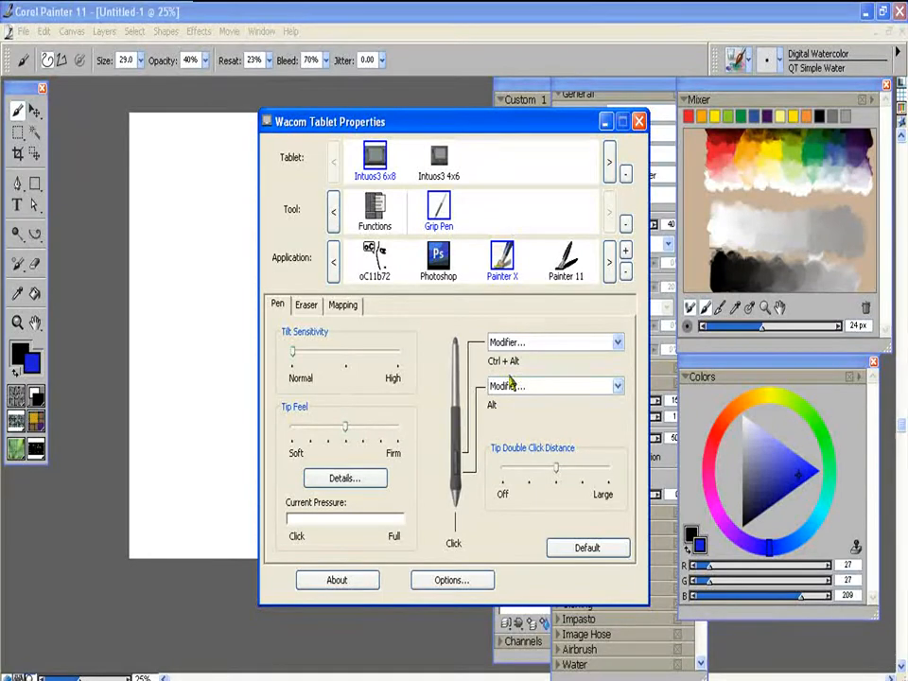
mouse_move(503, 432)
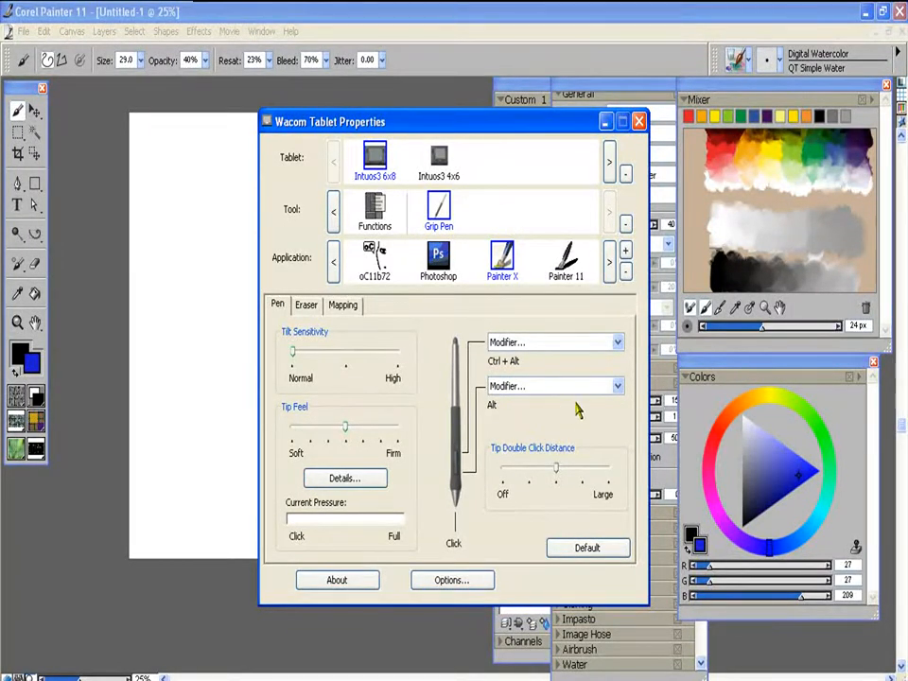
mouse_move(513, 420)
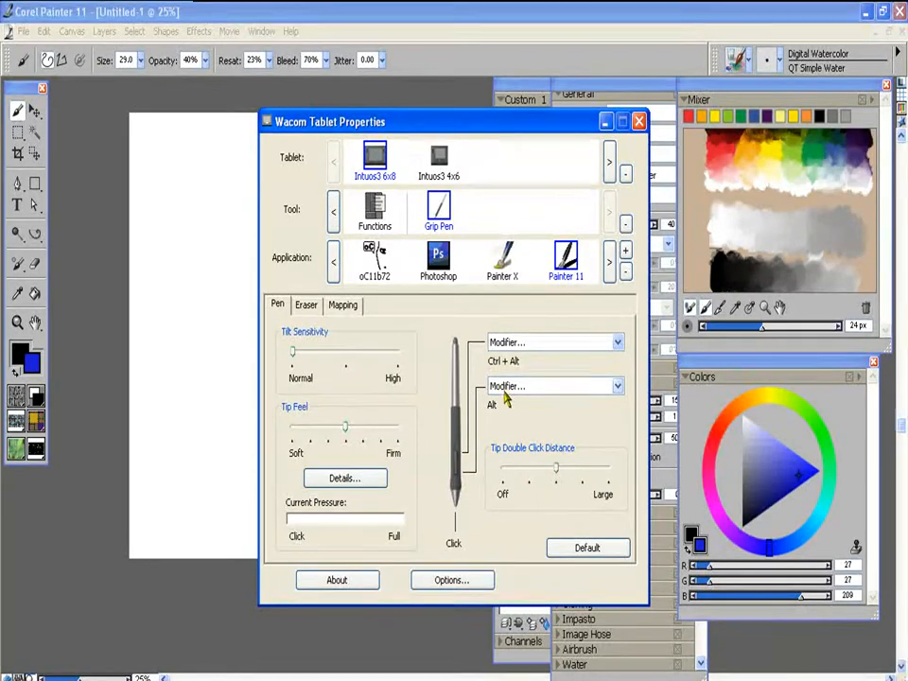
mouse_move(530, 367)
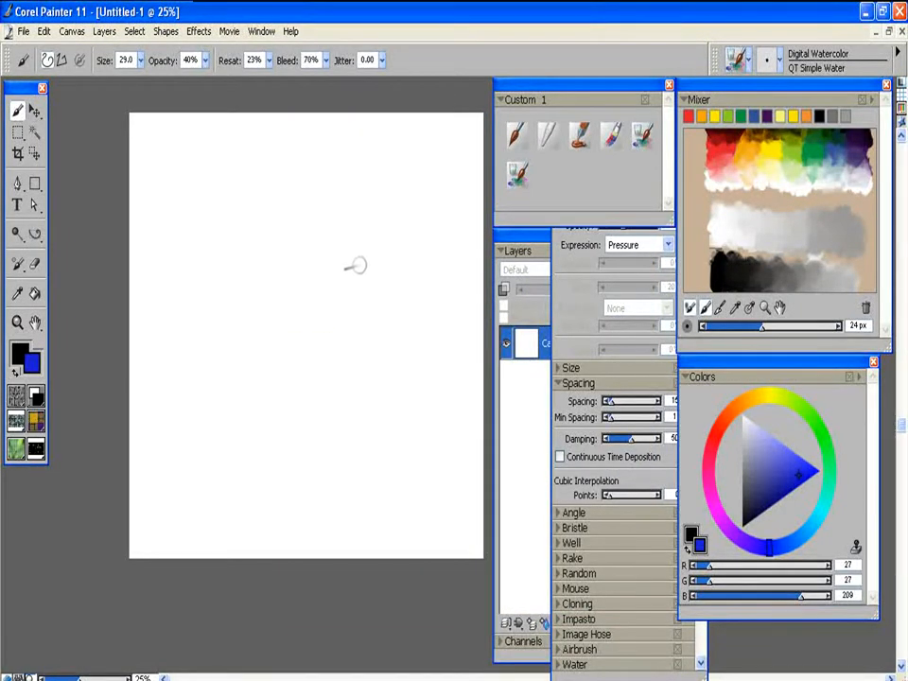
mouse_move(386, 250)
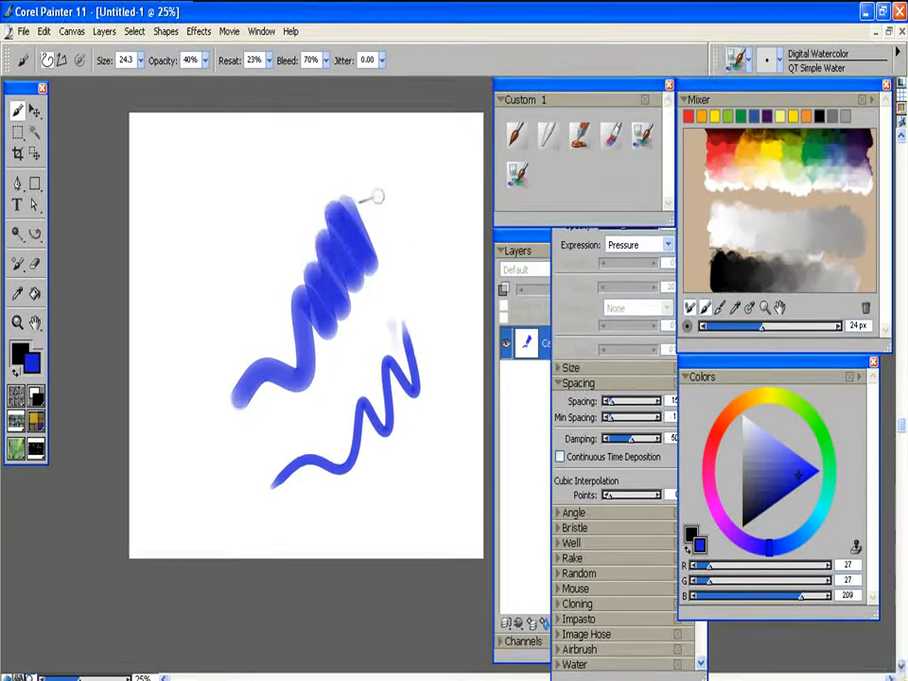
mouse_move(310, 205)
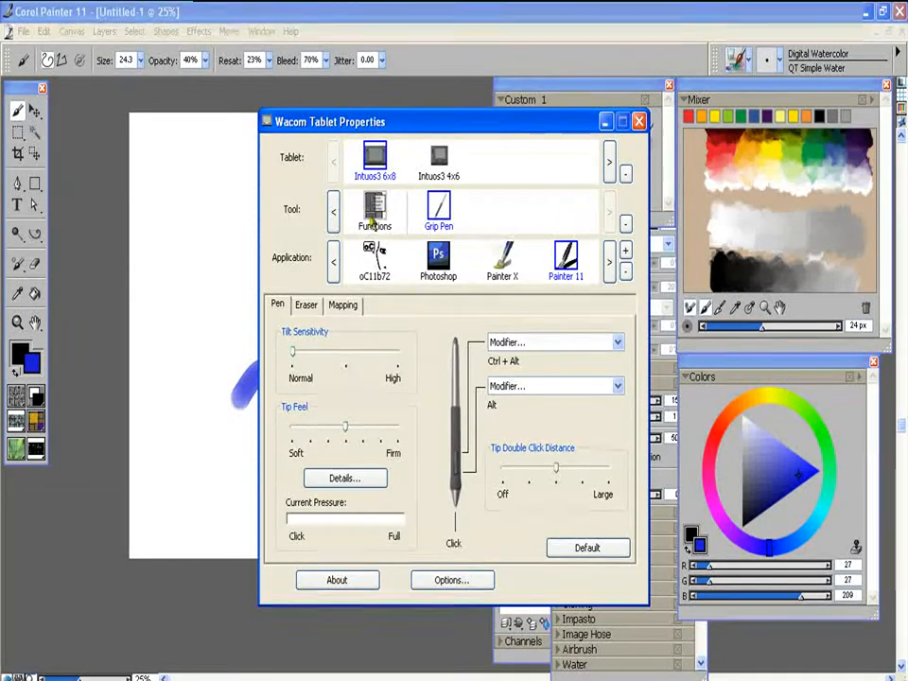
Step: Show Painter 11's ExpressKeys: Redo, Brush Decrease, Brush Increase and Undo on the right keys
click(375, 210)
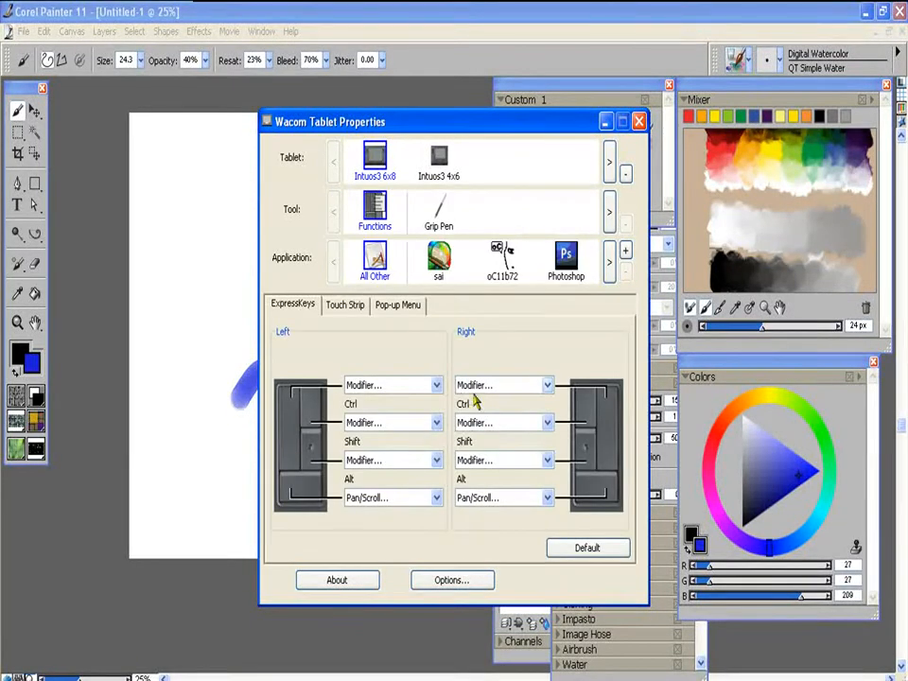
mouse_move(502, 558)
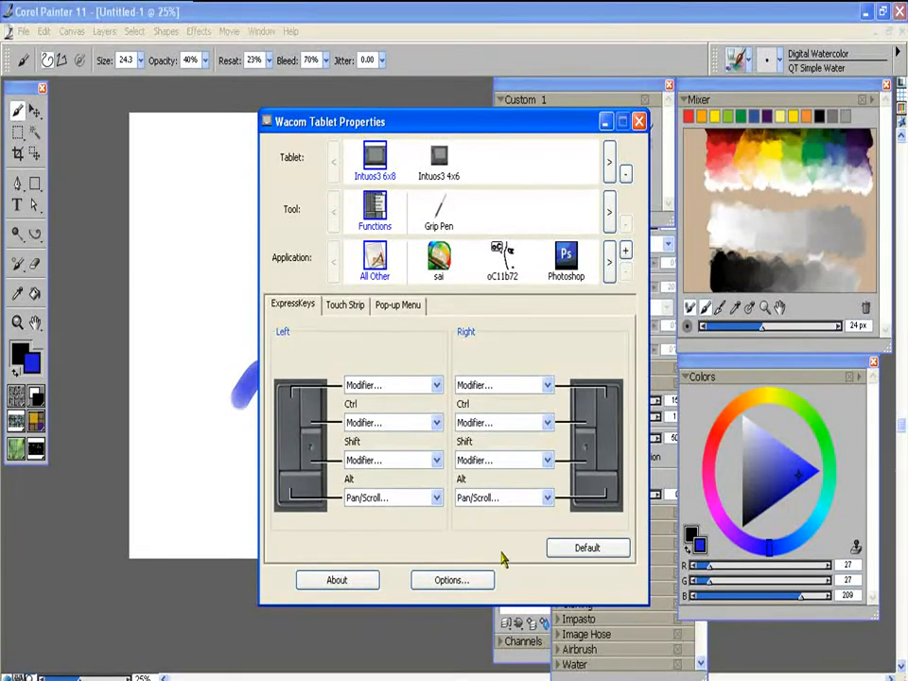
mouse_move(587, 417)
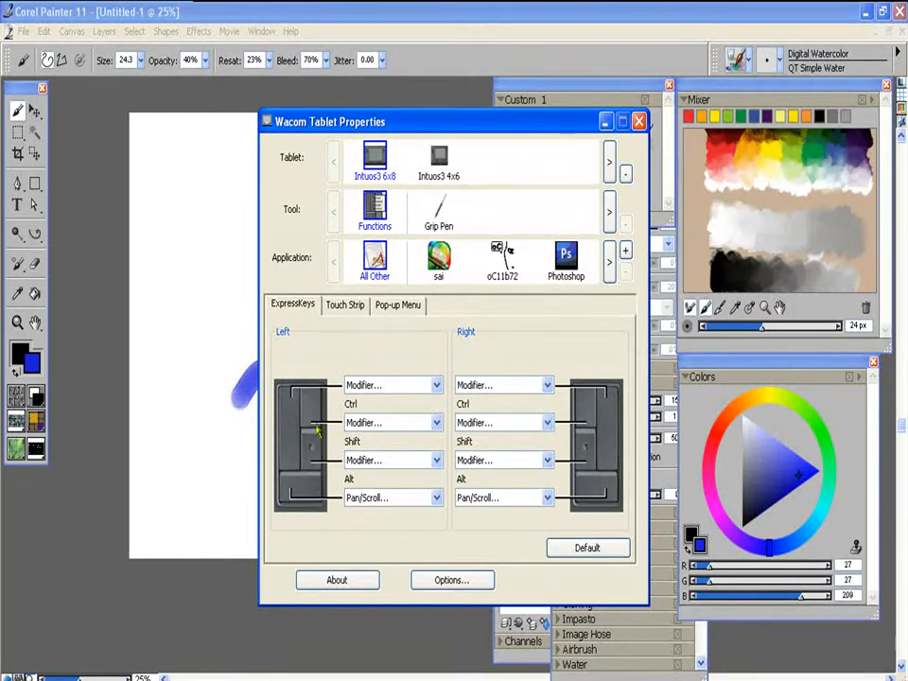
mouse_move(375, 261)
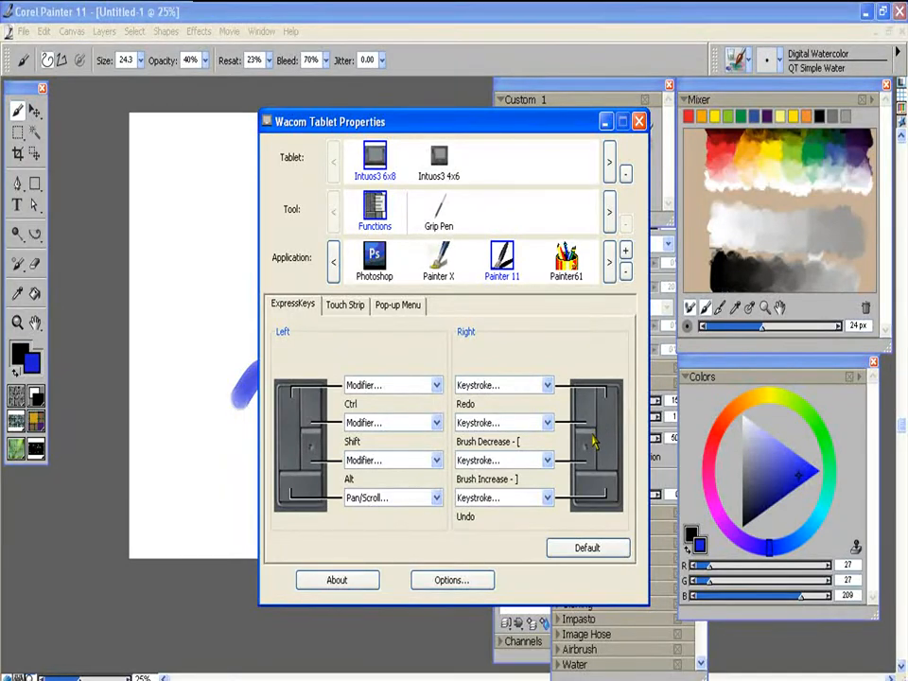
Step: Define the Redo ExpressKey's keystroke as Ctrl+Y, clearing mistyped keys before accepting
click(503, 384)
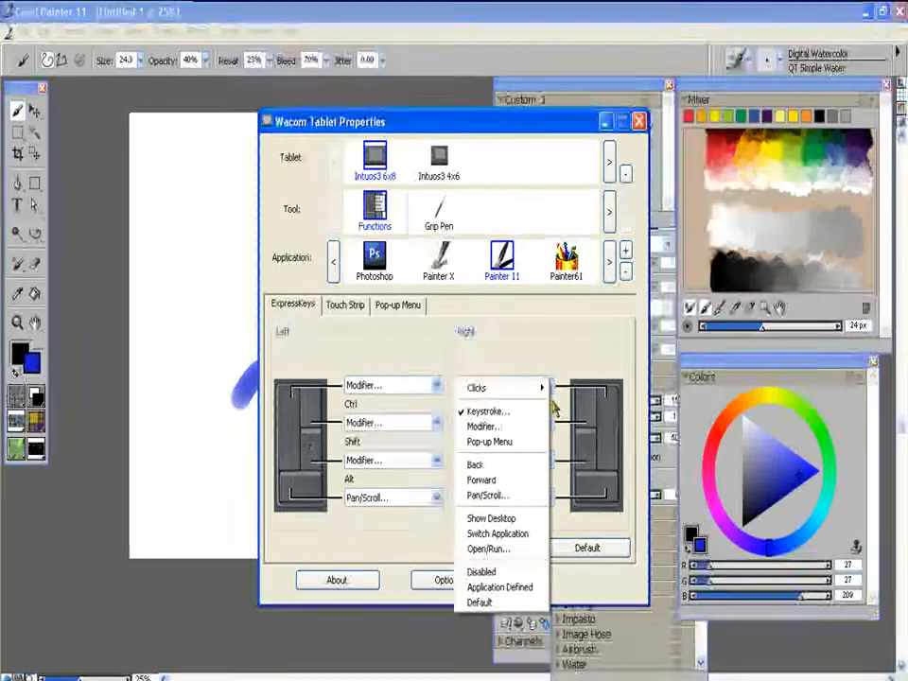
click(484, 412)
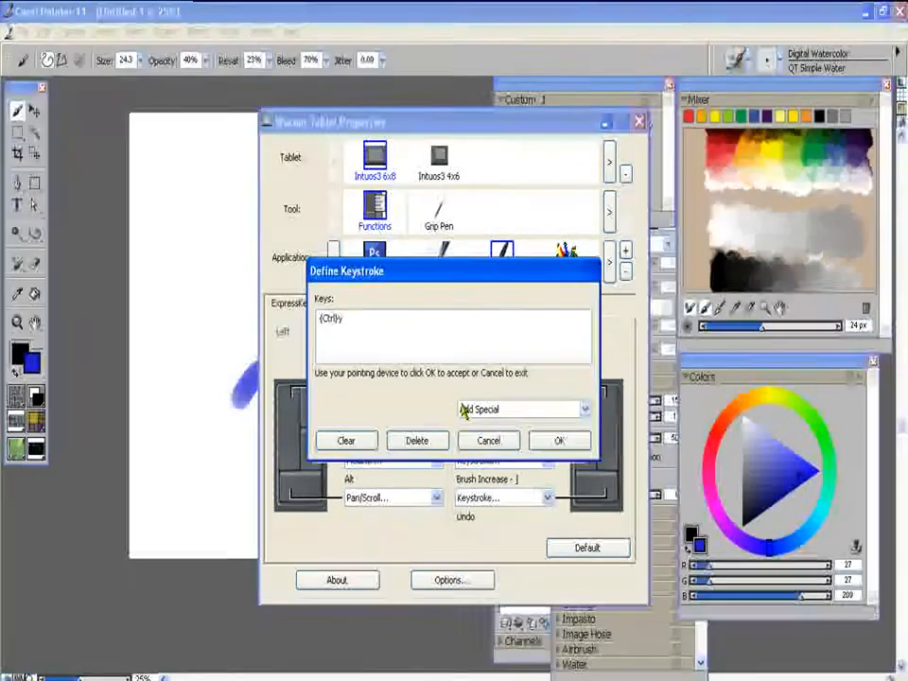
click(344, 439)
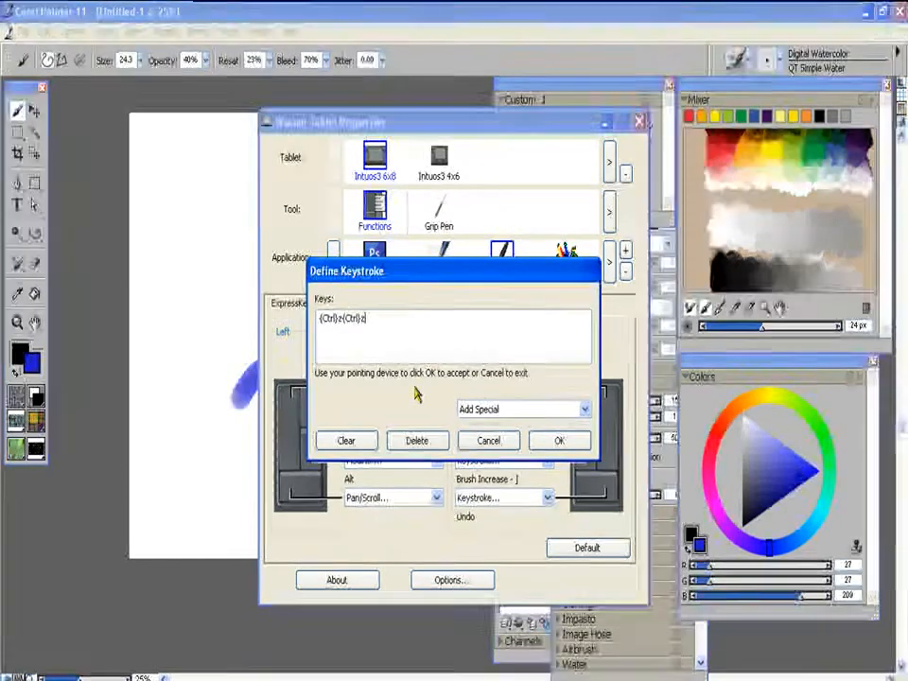
text(fdfsfd)
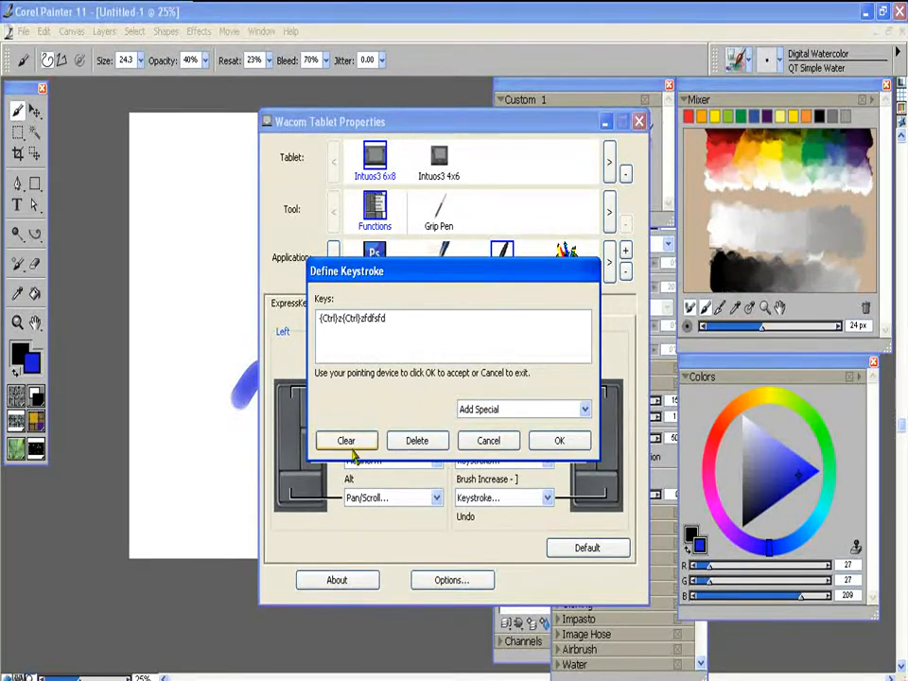
click(346, 439)
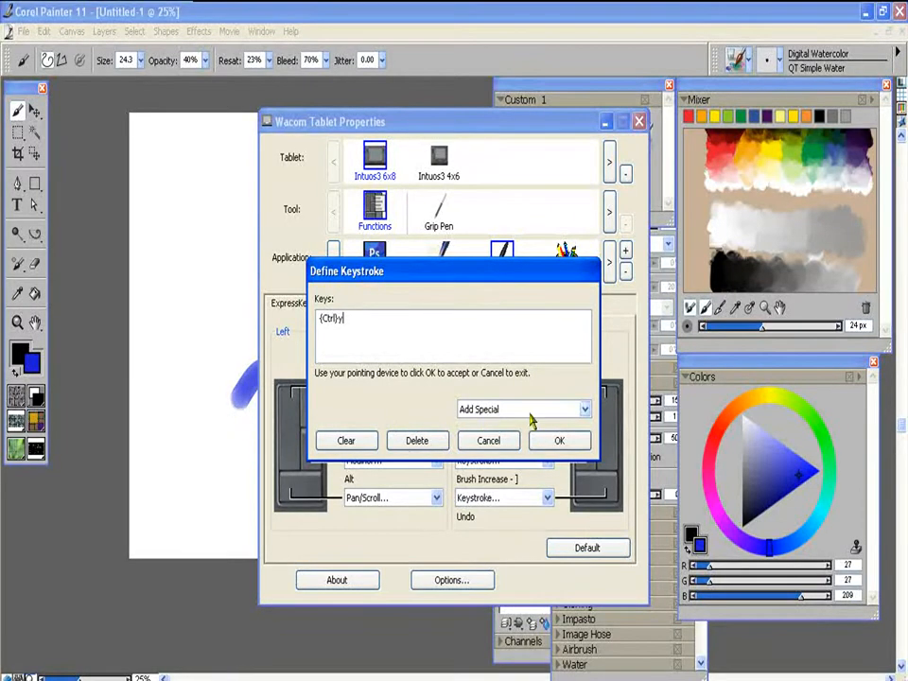
click(560, 441)
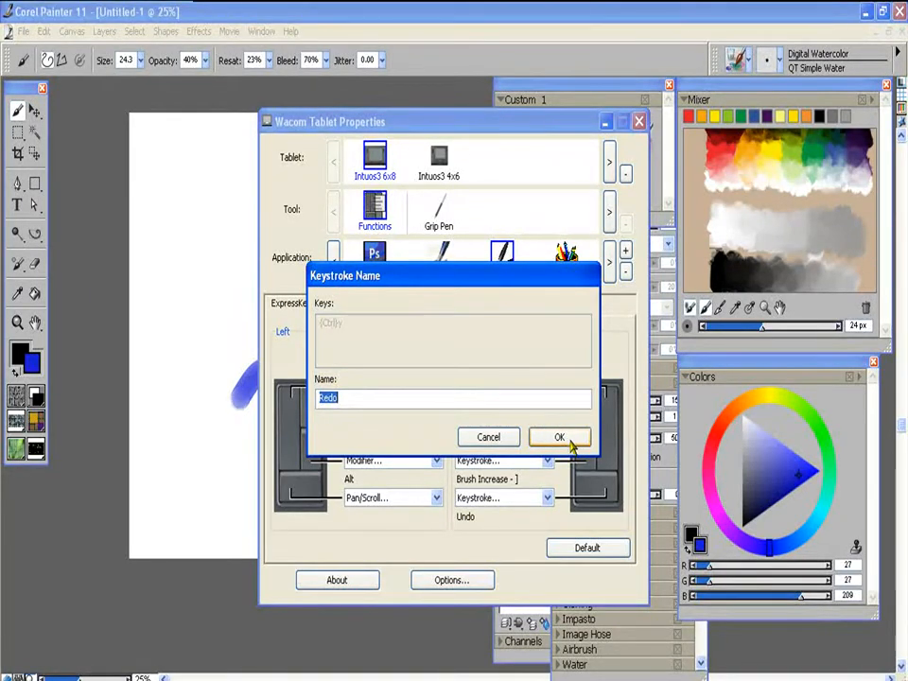
Step: Confirm the name Redo so the Ctrl+Y keystroke is saved to the top right ExpressKey
click(560, 437)
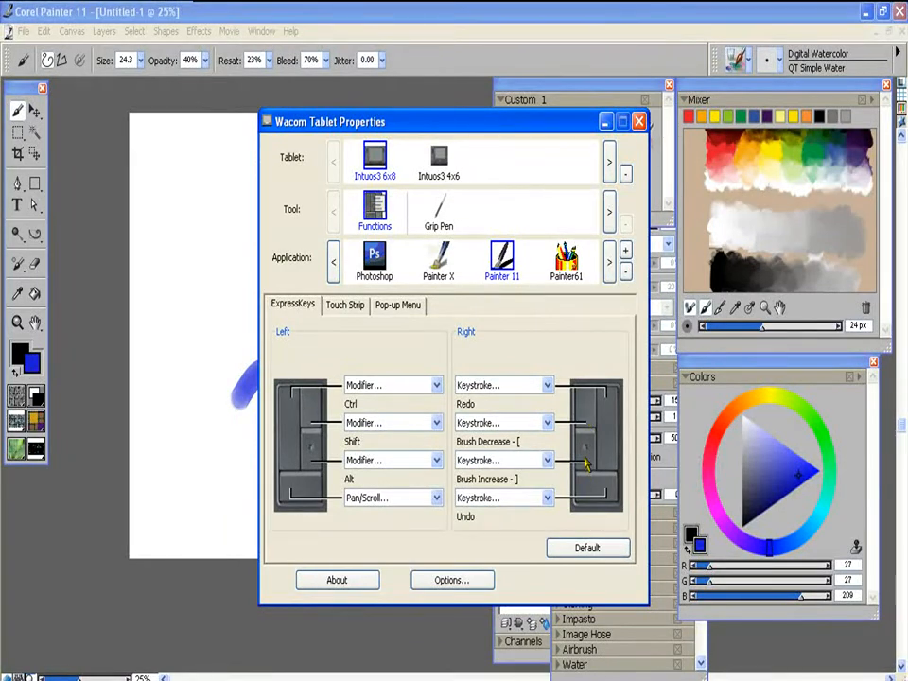
mouse_move(538, 562)
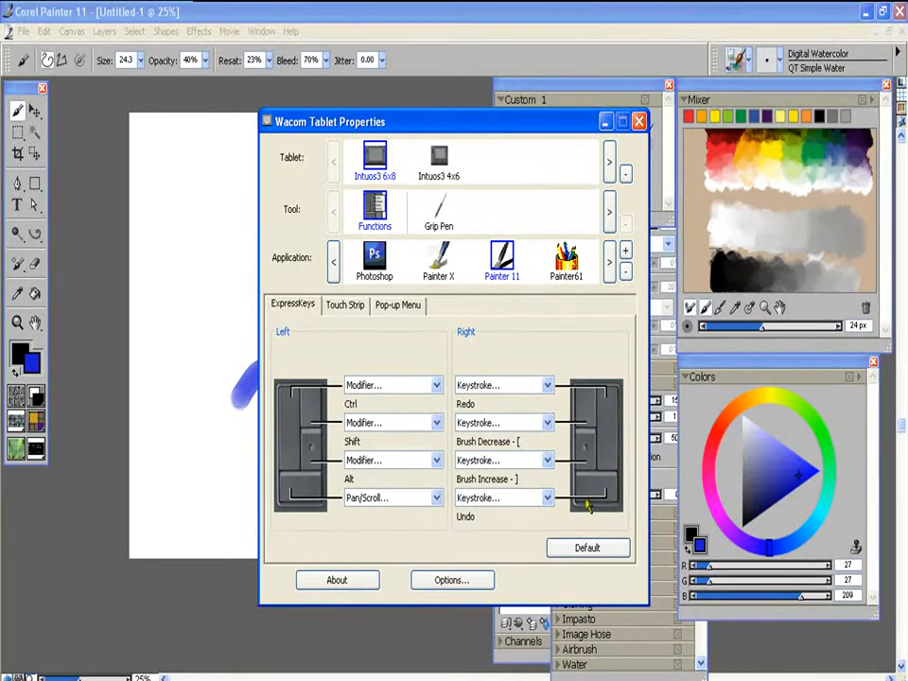
mouse_move(413, 348)
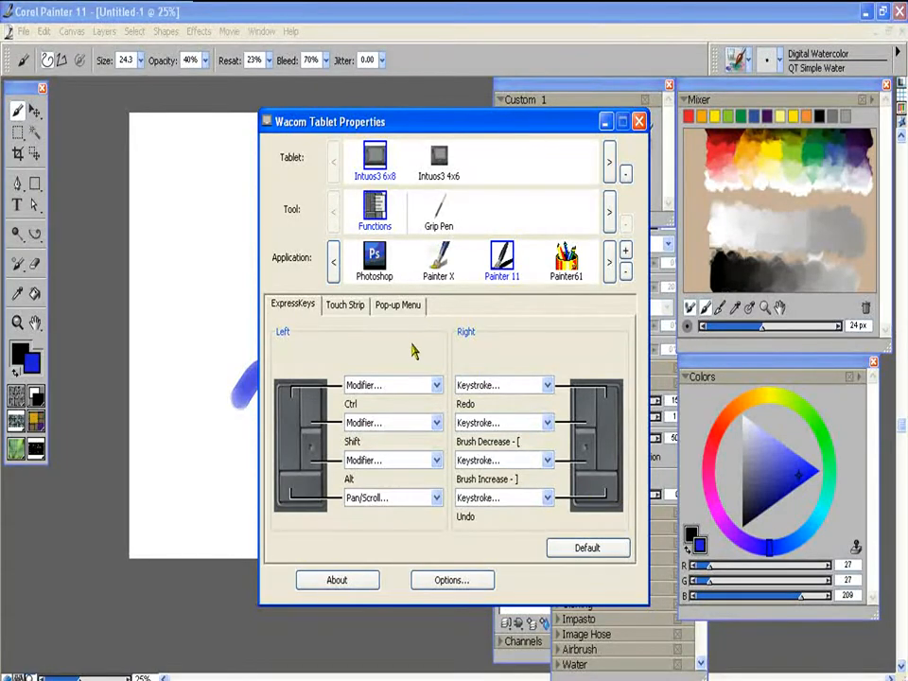
Step: View Painter 11's touch strip functions (left disabled, right auto scroll/zoom), then return to the canvas
click(344, 304)
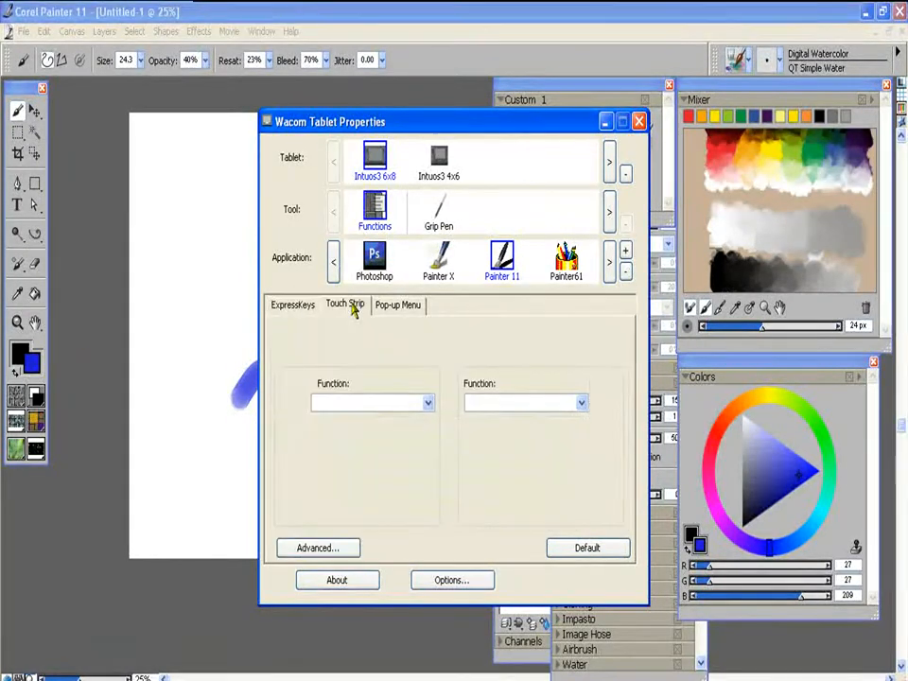
click(344, 305)
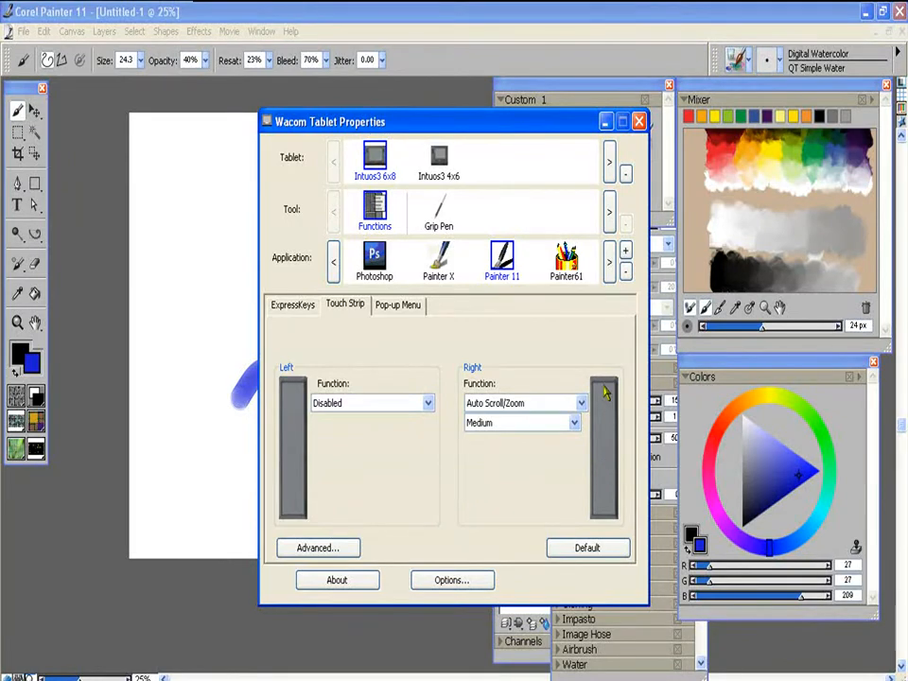
mouse_move(601, 481)
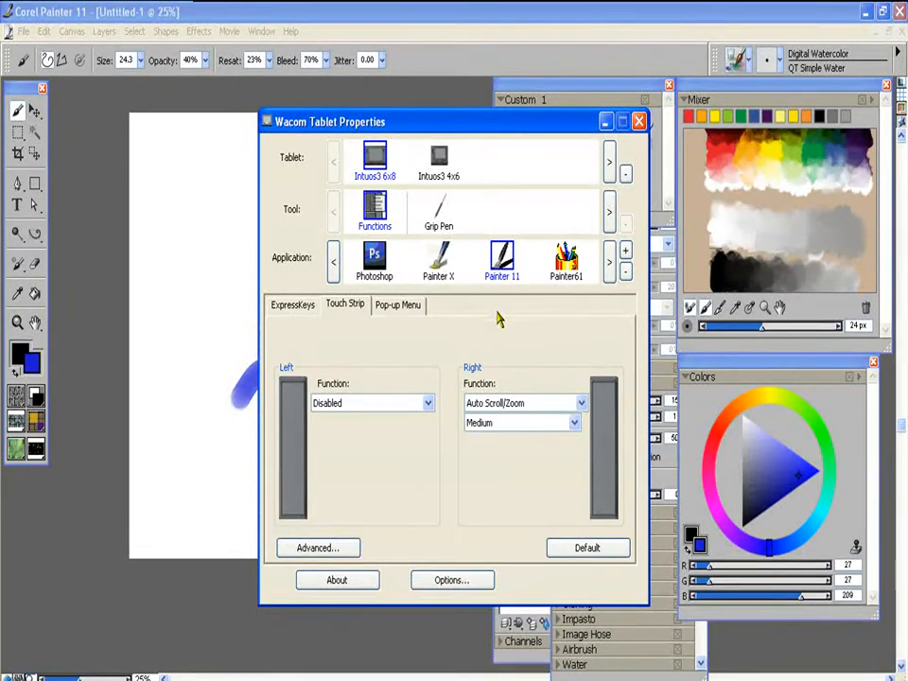
click(636, 121)
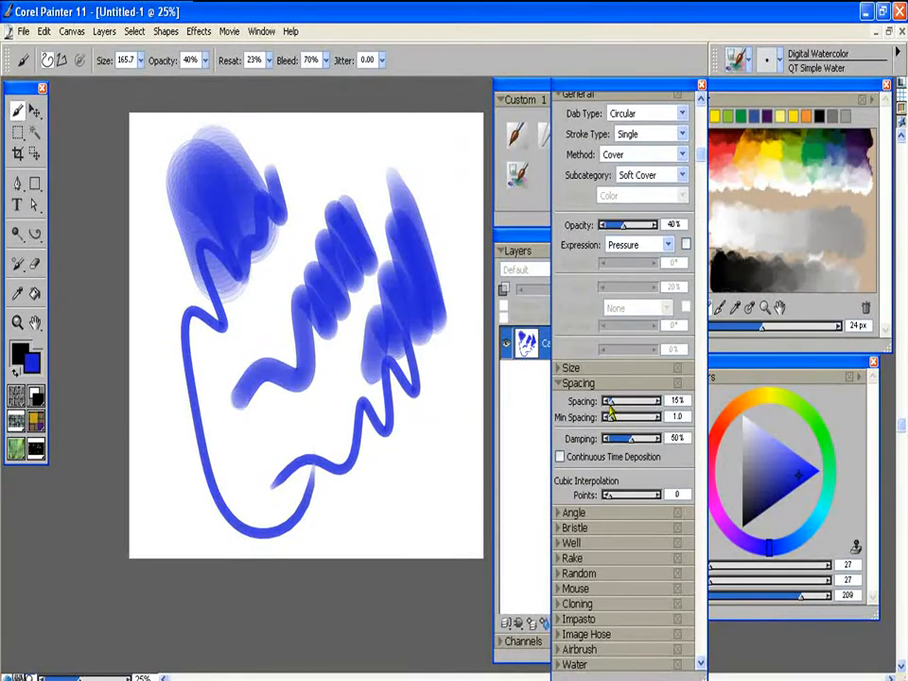
Step: Increase the brush dab spacing with the Spacing slider in Brush Controls
drag(609, 401, 641, 401)
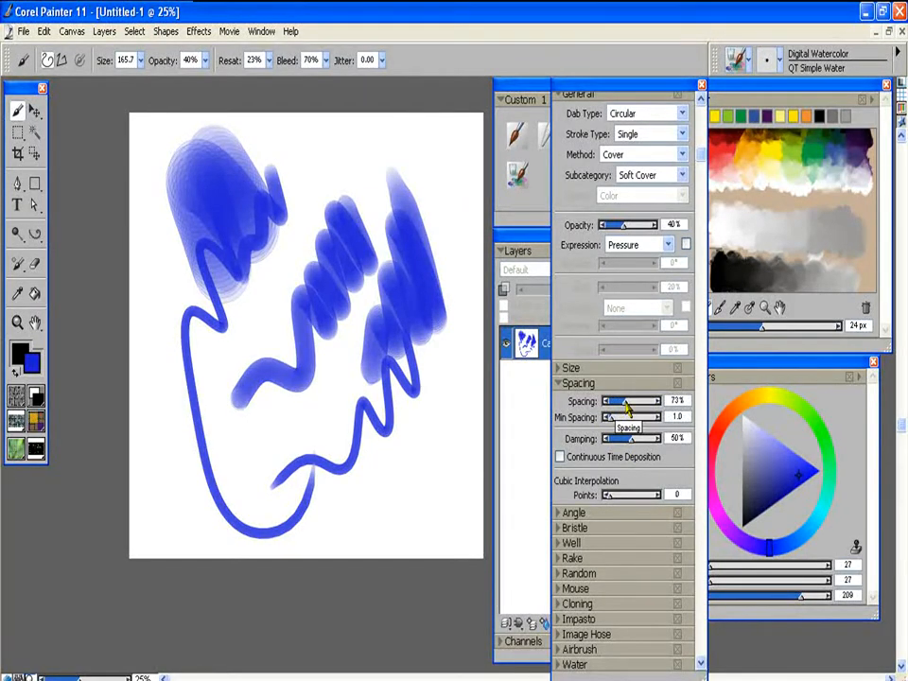
drag(634, 402, 622, 402)
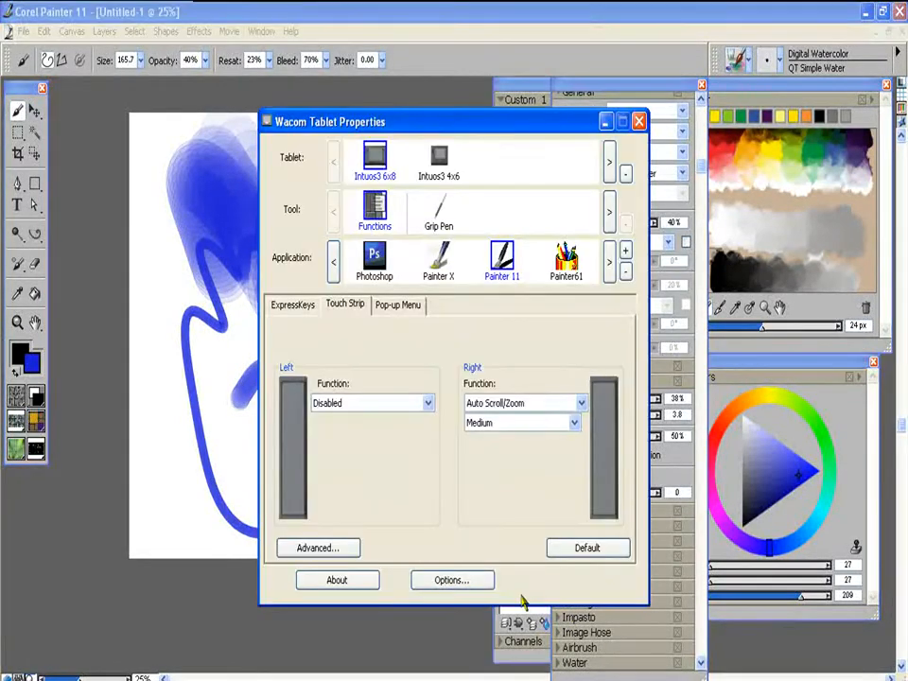
mouse_move(398, 205)
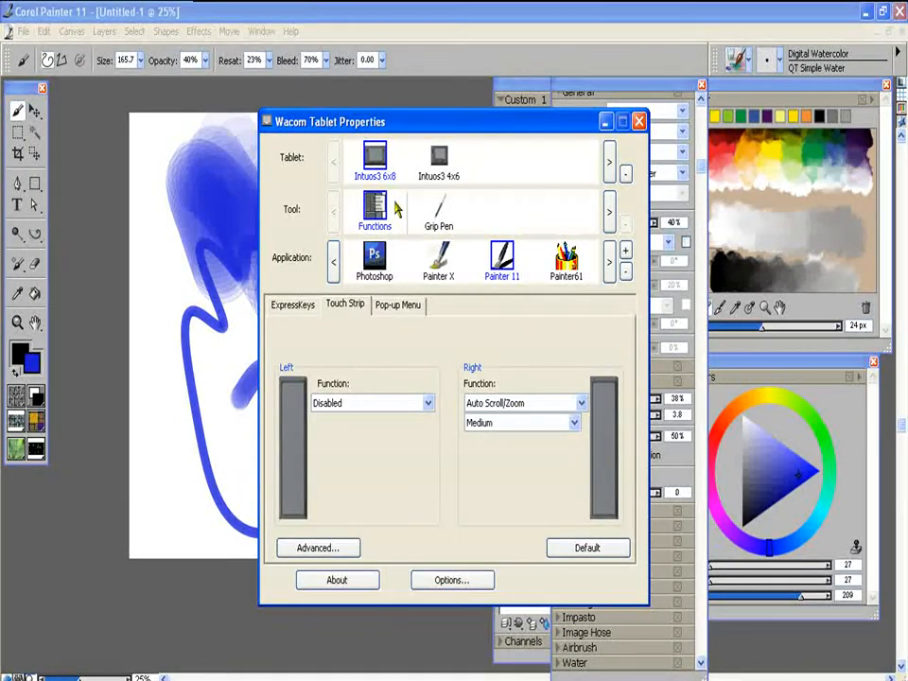
click(579, 403)
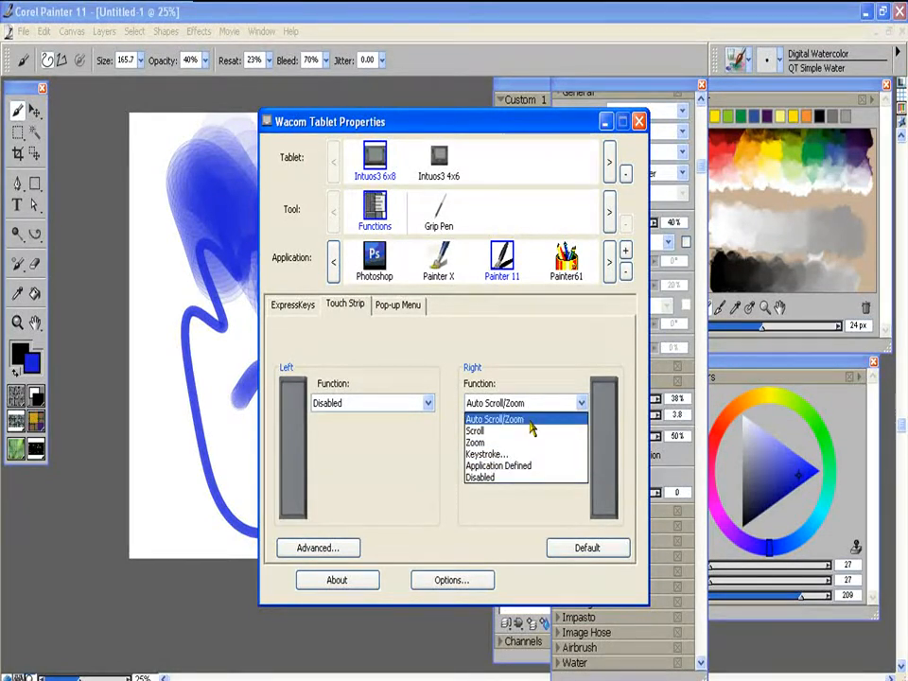
click(496, 419)
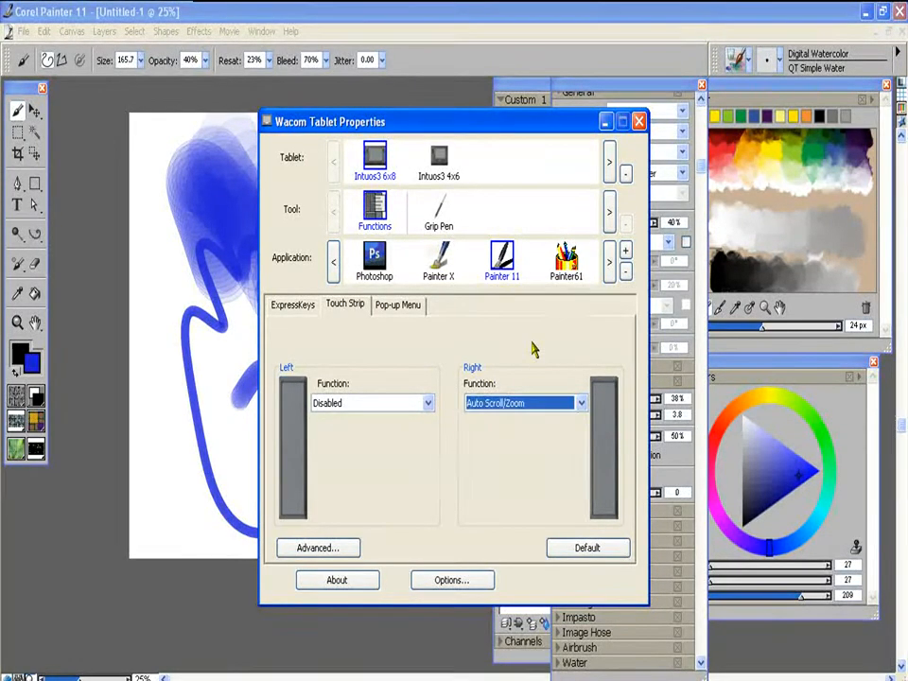
click(522, 403)
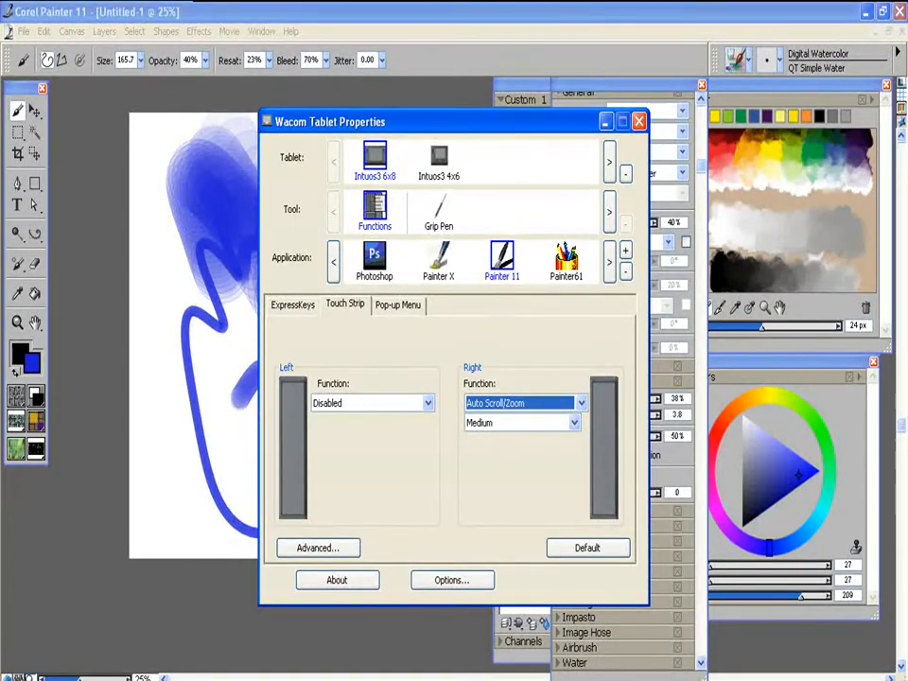
mouse_move(333, 466)
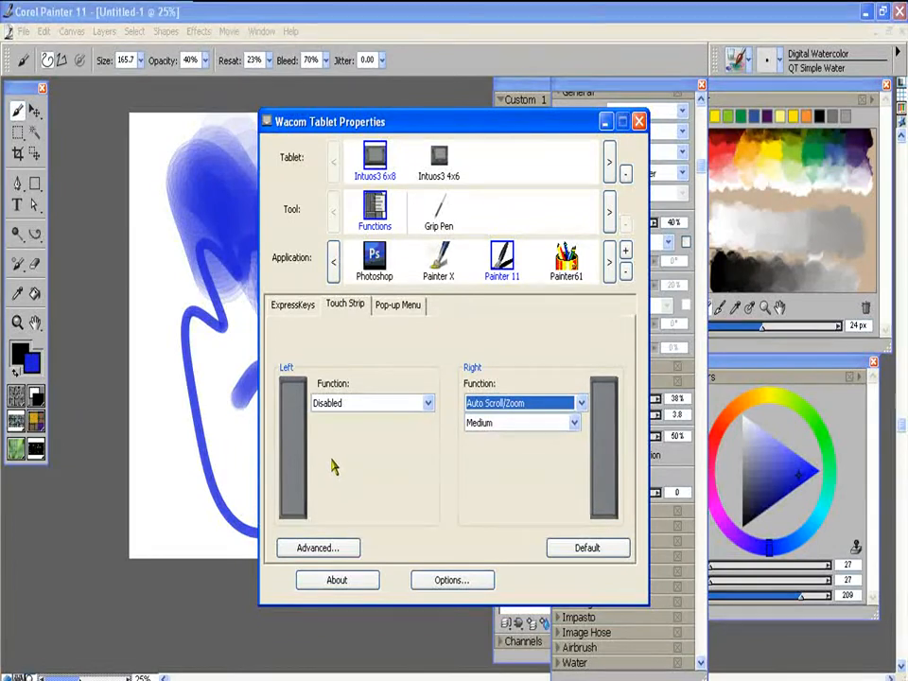
mouse_move(327, 405)
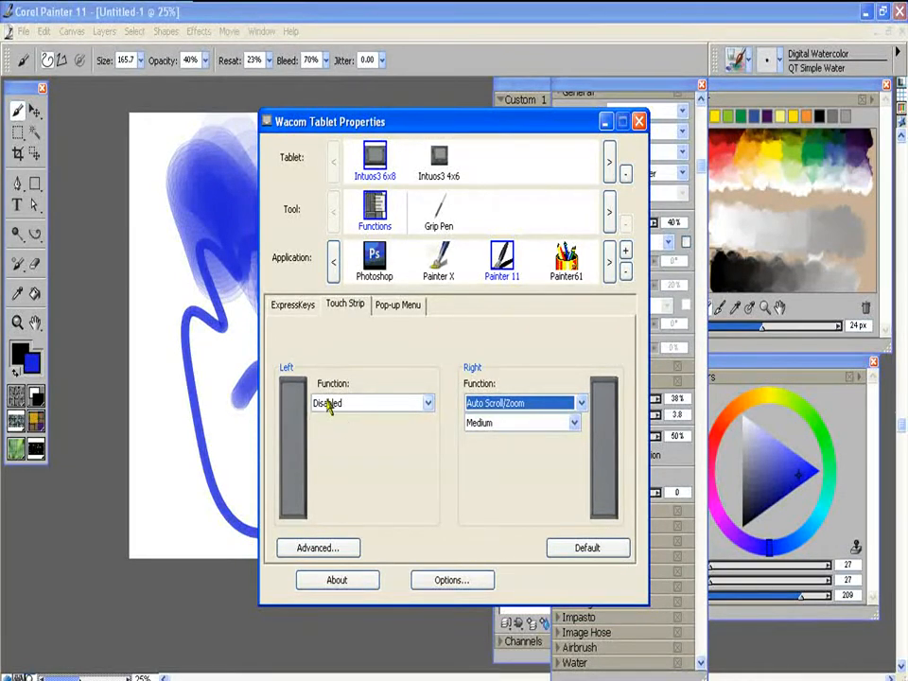
mouse_move(514, 401)
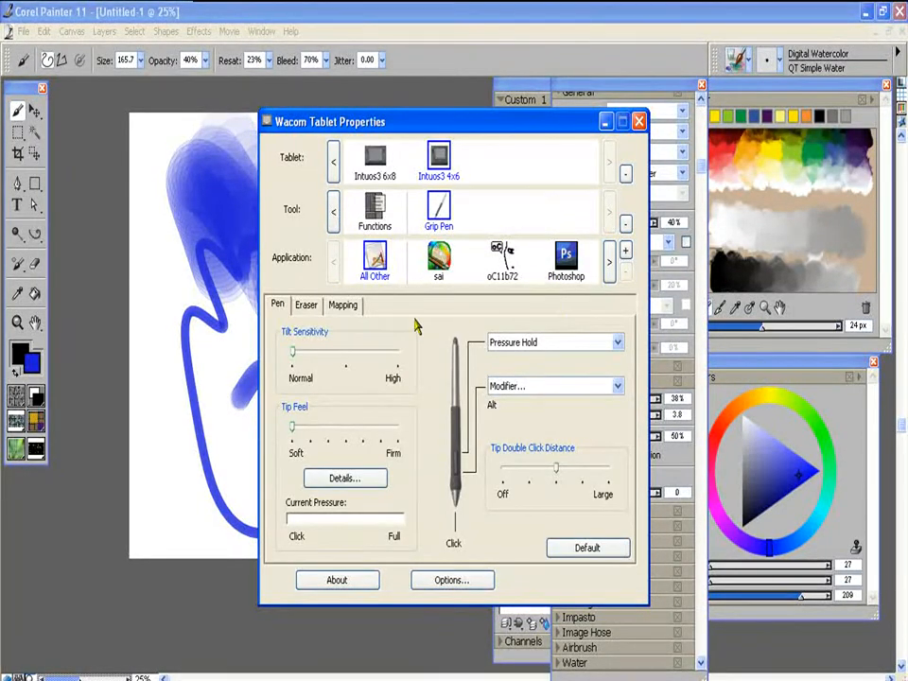
mouse_move(560, 359)
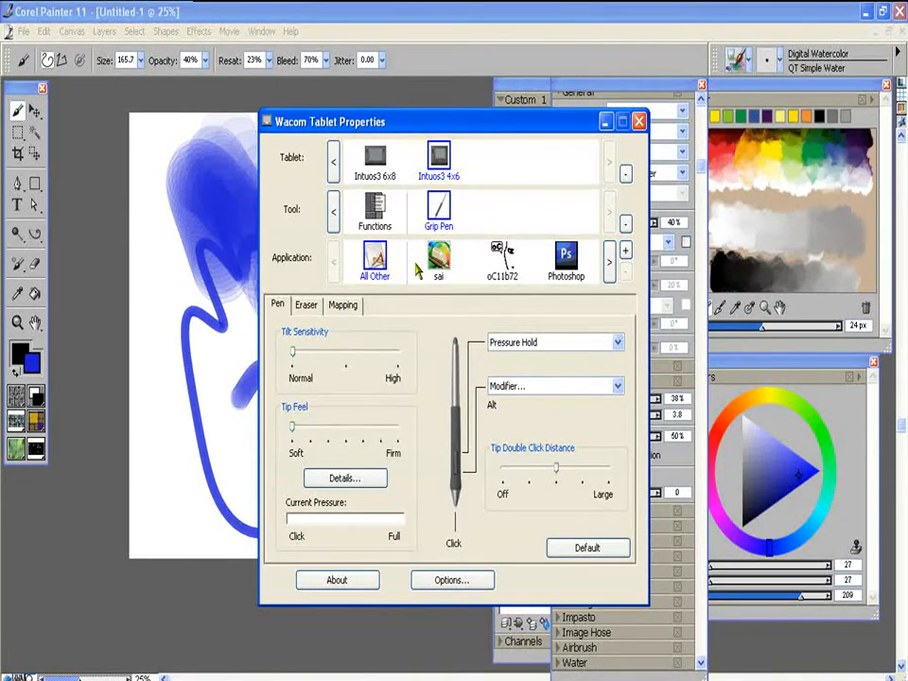
mouse_move(352, 216)
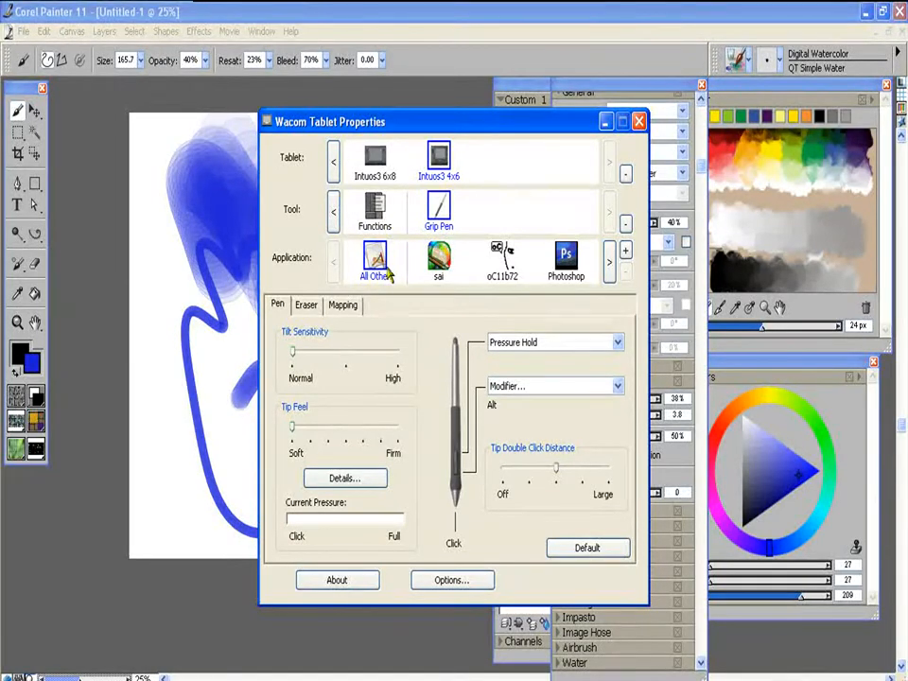
mouse_move(432, 473)
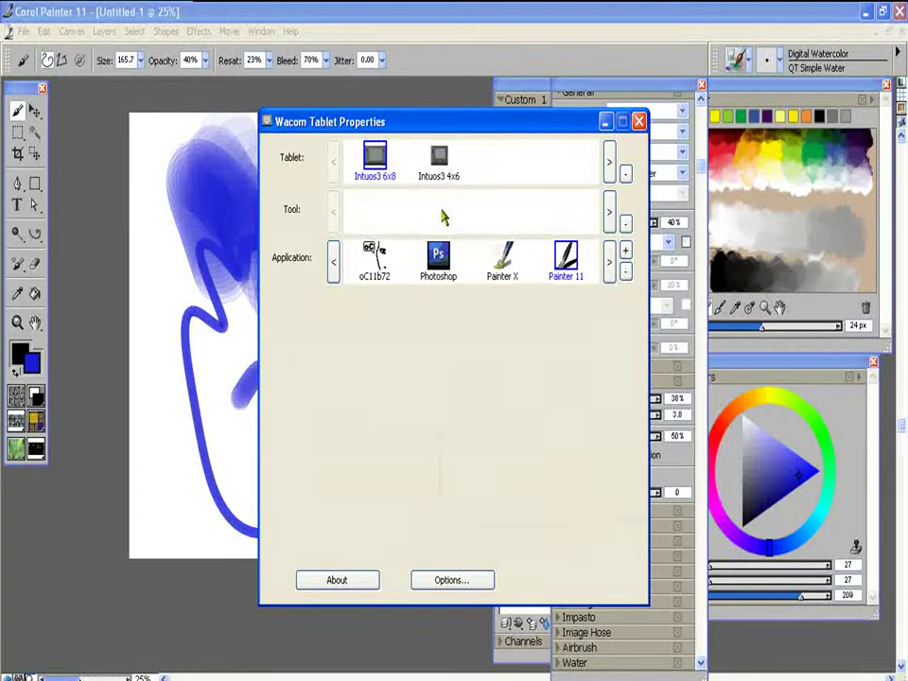
Step: Select the Intuos3 4x6 tablet and show the Grip Pen's flipped-landscape mapping
click(439, 210)
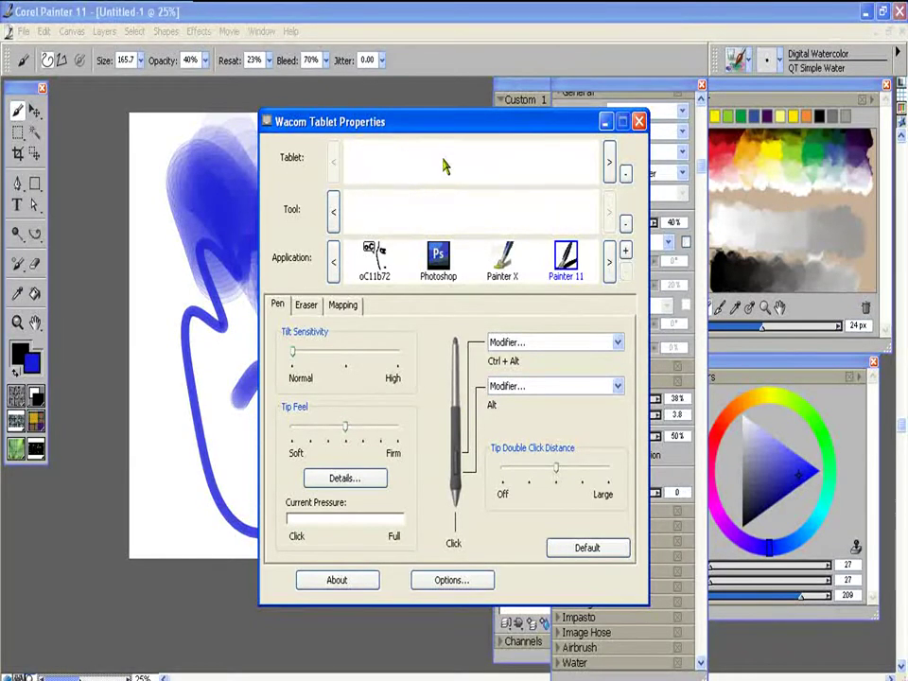
click(343, 304)
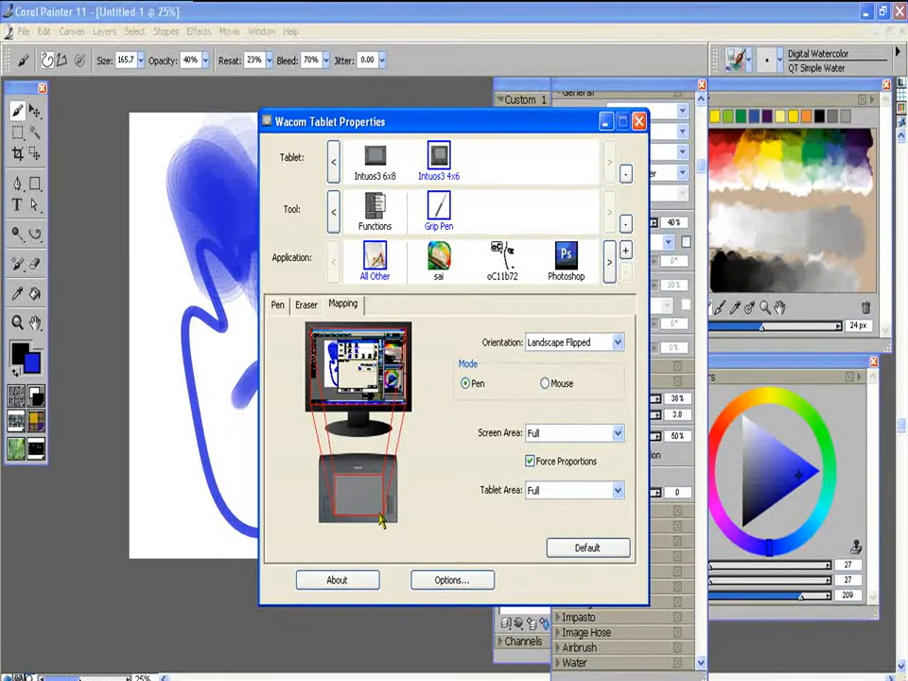
mouse_move(337, 443)
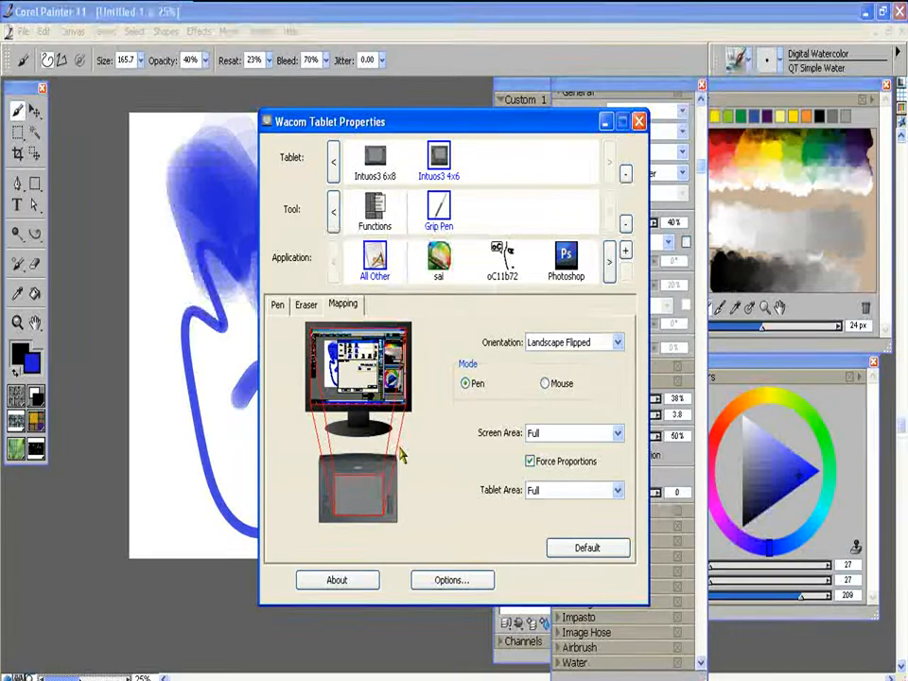
mouse_move(500, 533)
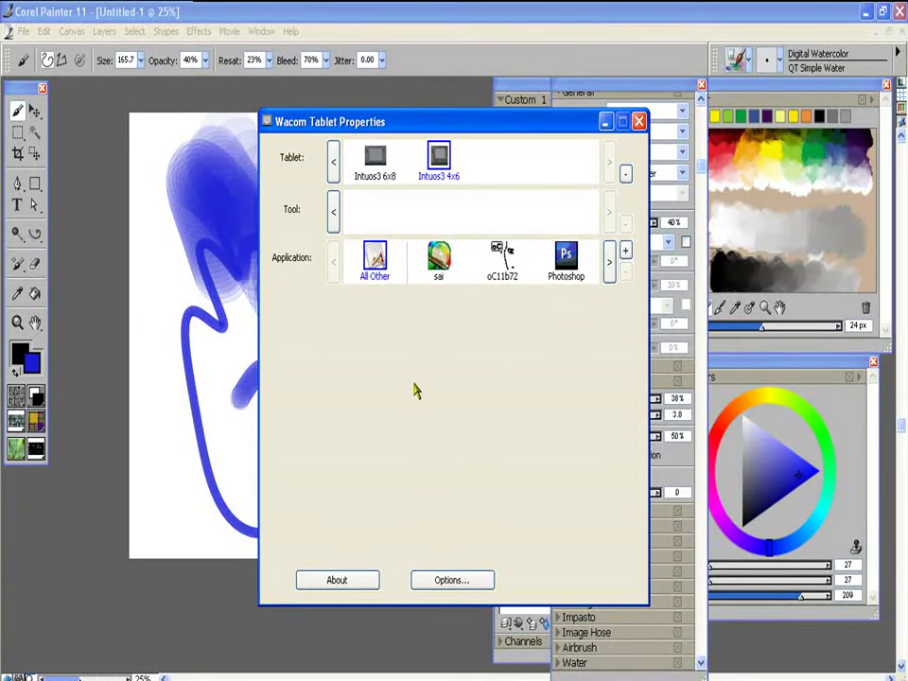
Step: Review the Mapping settings and close Wacom Tablet Properties, returning to Painter's canvas
click(374, 206)
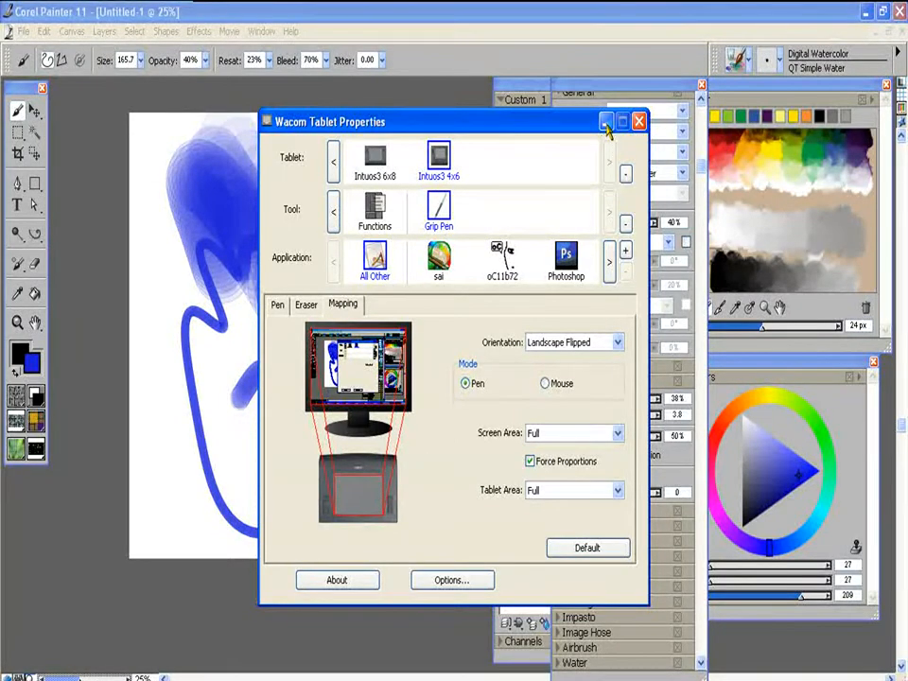
click(636, 121)
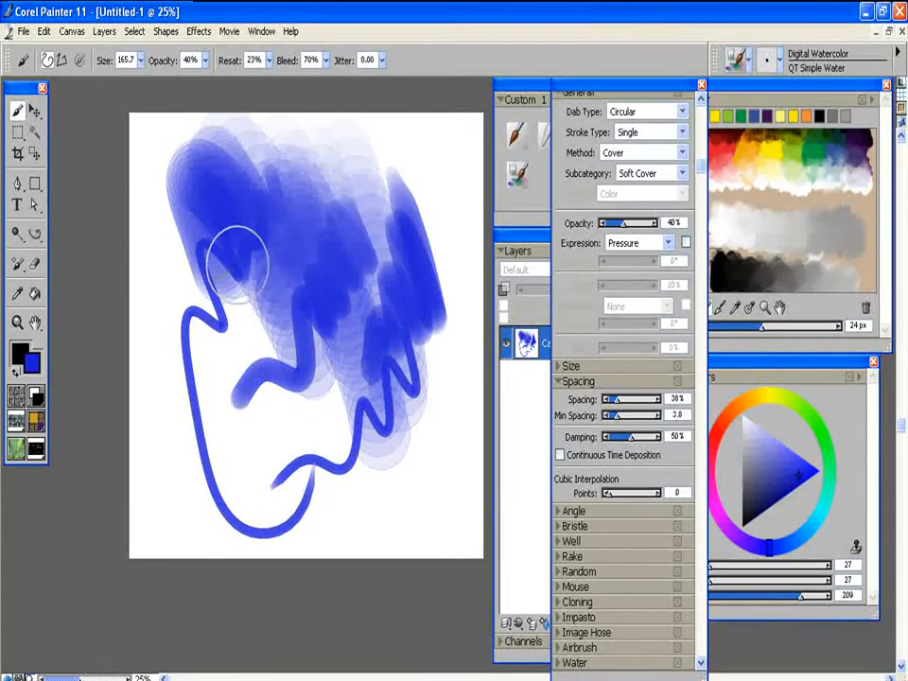
Step: Paint two broad soft blue strokes over the upper and centre canvas, then collapse the Spacing settings
drag(255, 265, 246, 218)
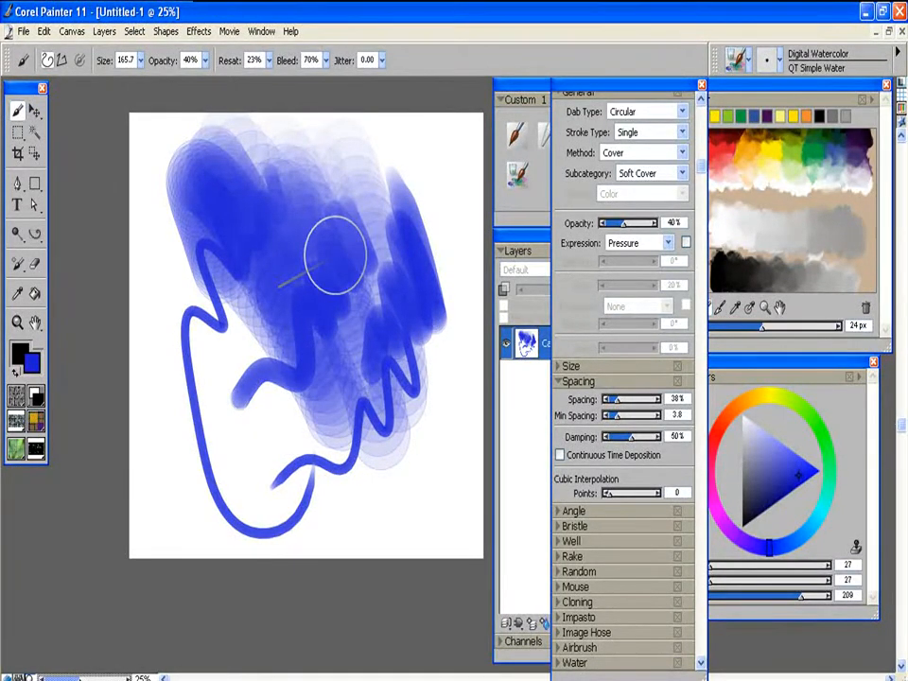
drag(337, 264, 369, 445)
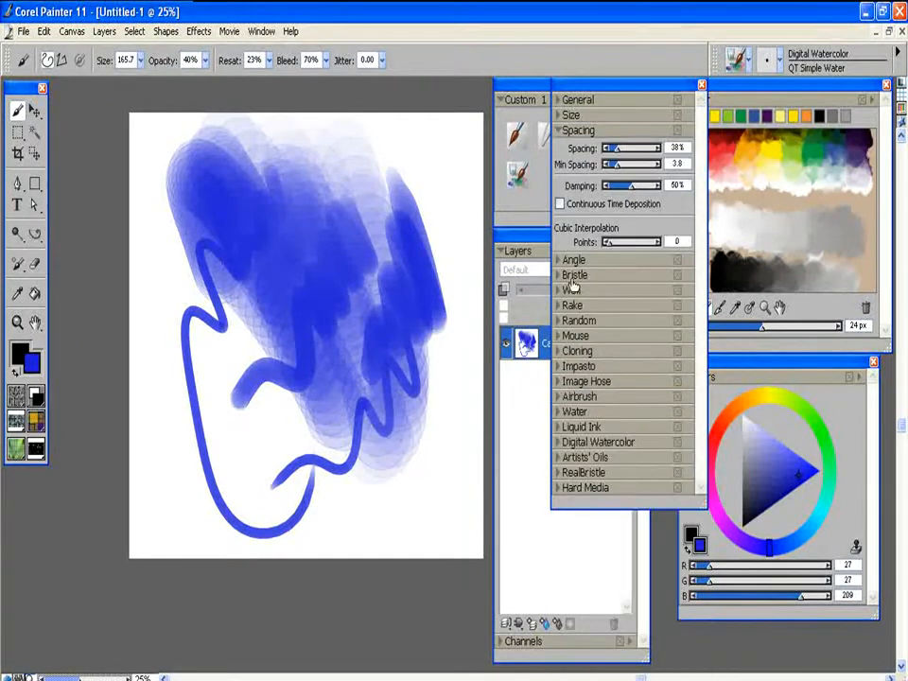
click(558, 129)
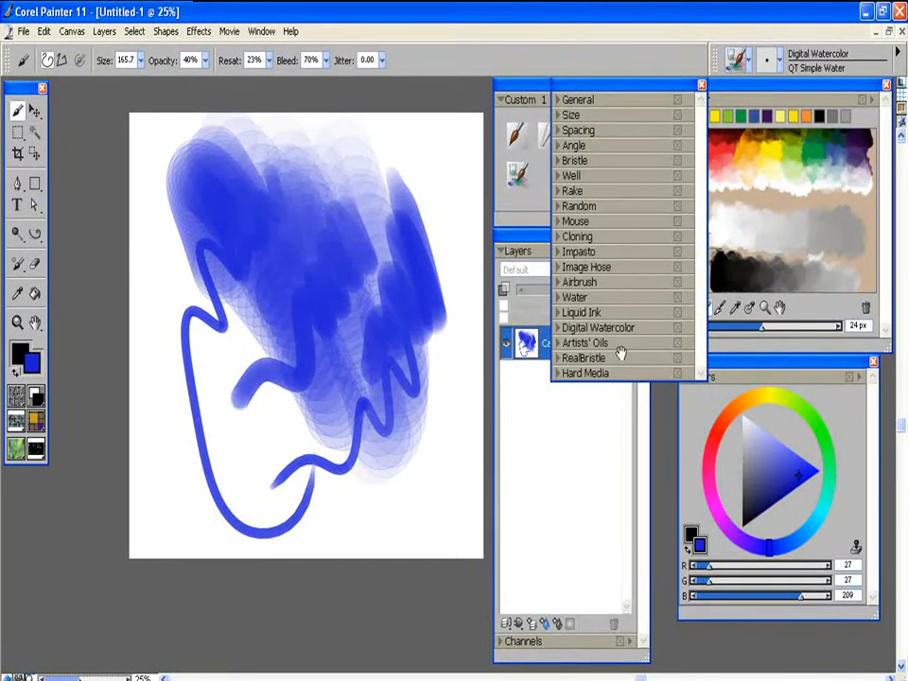